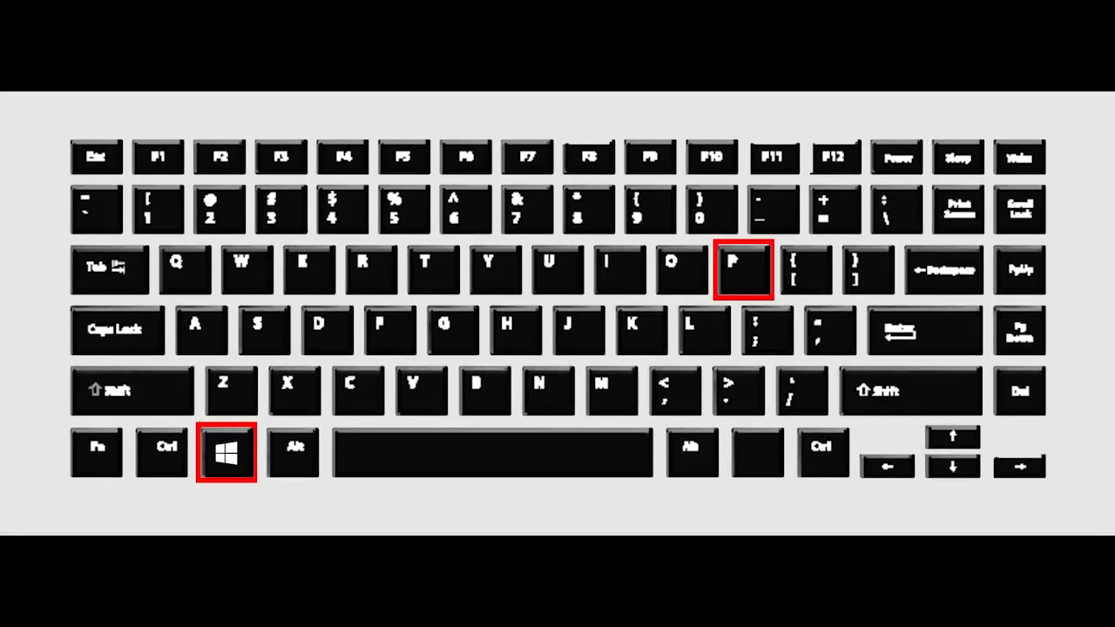
- Bring up the Project pane with Win+P, listing PC screen only, Duplicate, Extend and Second screen only
key(Win+p)
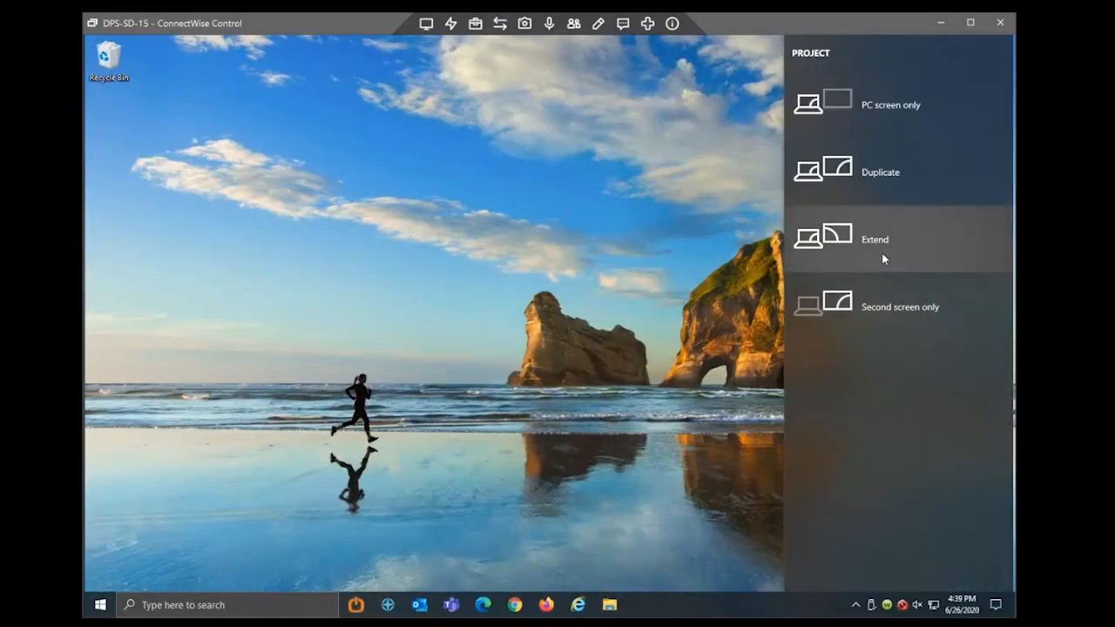
mouse_move(912, 316)
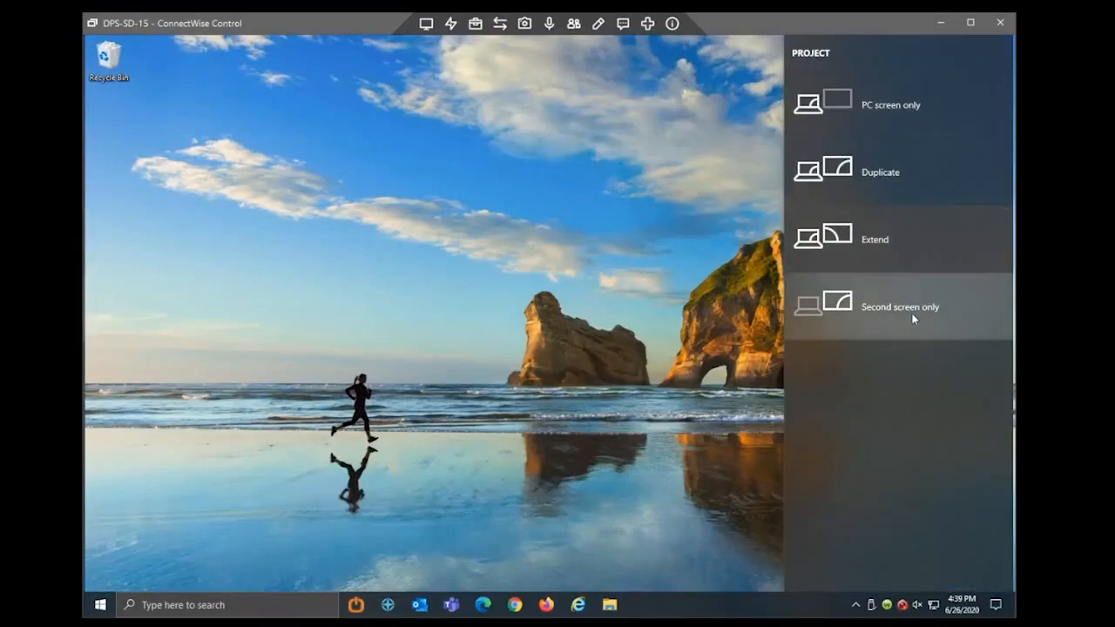
mouse_move(938, 244)
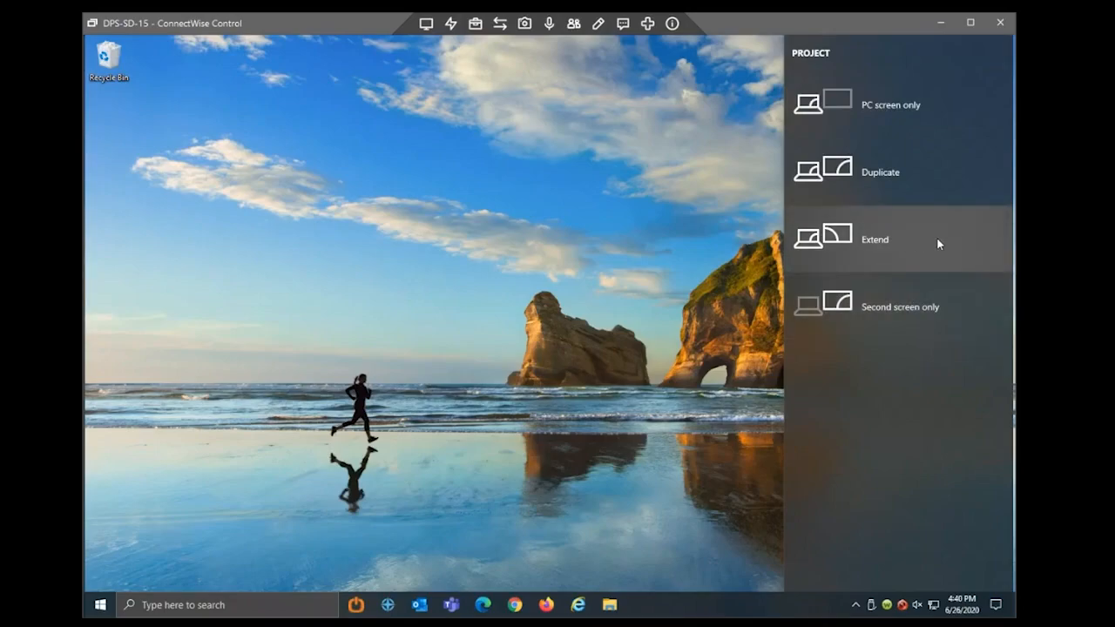
mouse_move(842, 261)
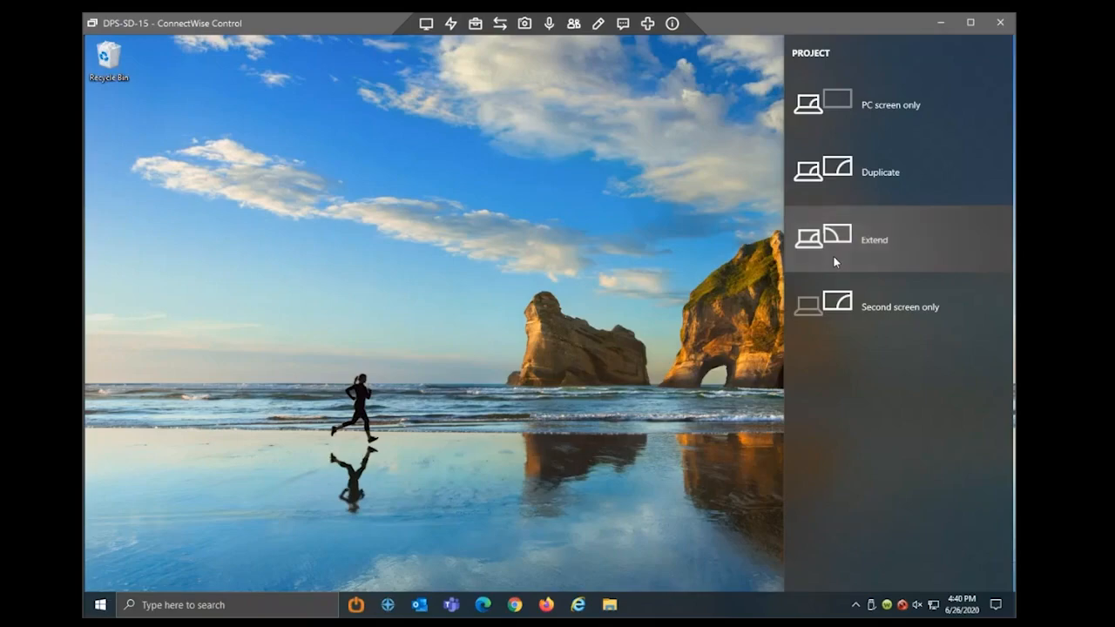
mouse_move(896, 261)
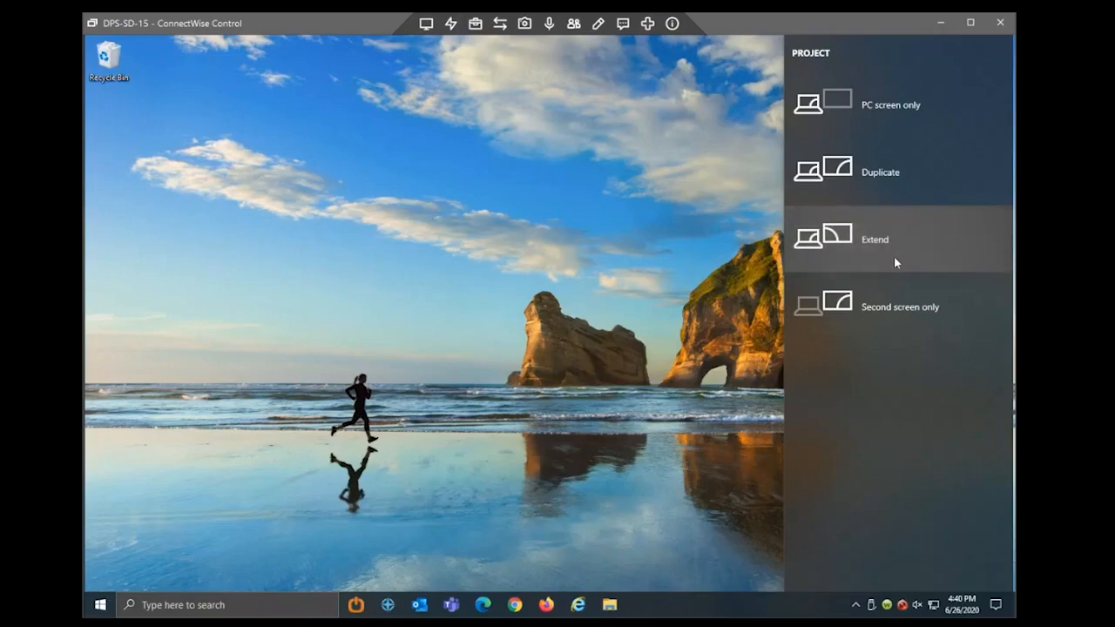
mouse_move(860, 190)
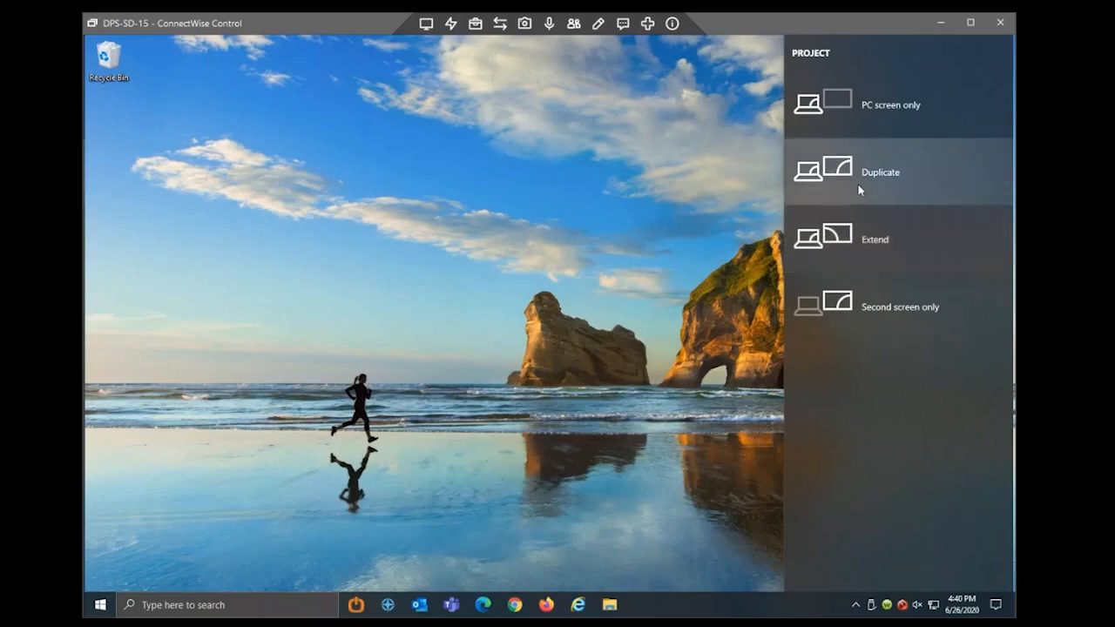
mouse_move(886, 189)
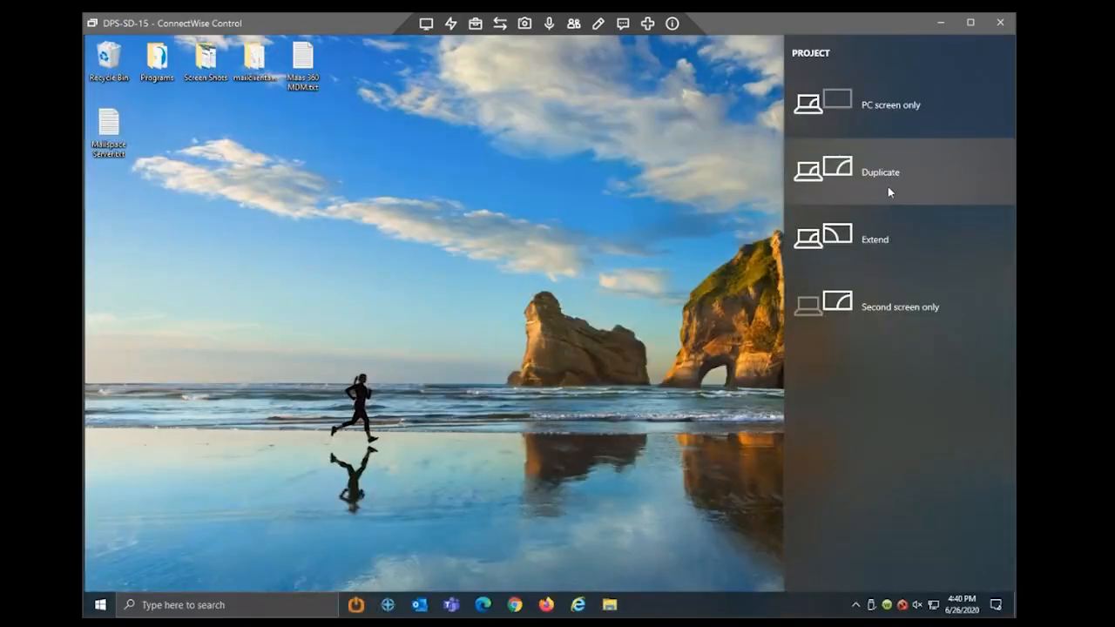
mouse_move(874, 233)
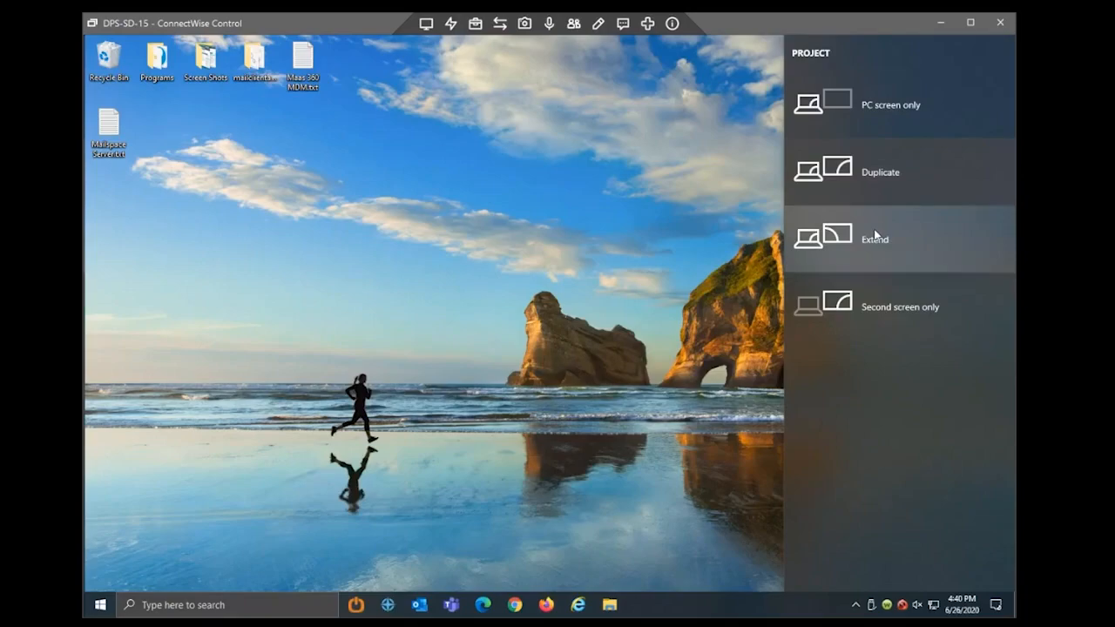